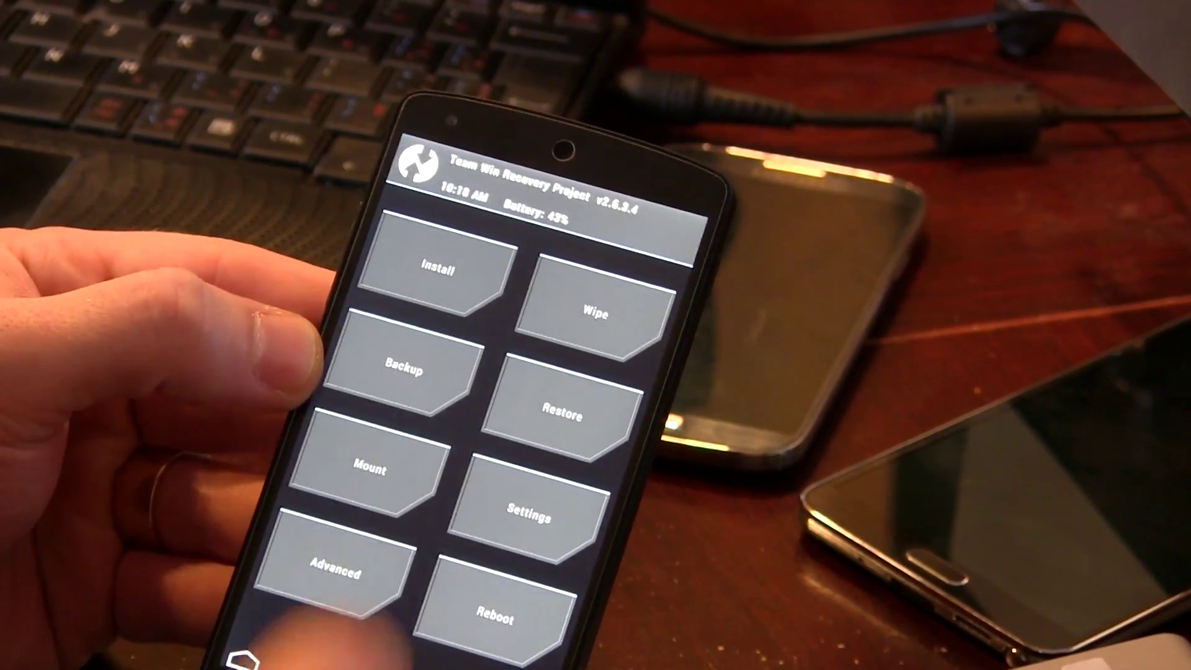
- Enter Install and browse the USB-OTG Nexus 5 ROMs folder for a zip to flash
left_click(441, 278)
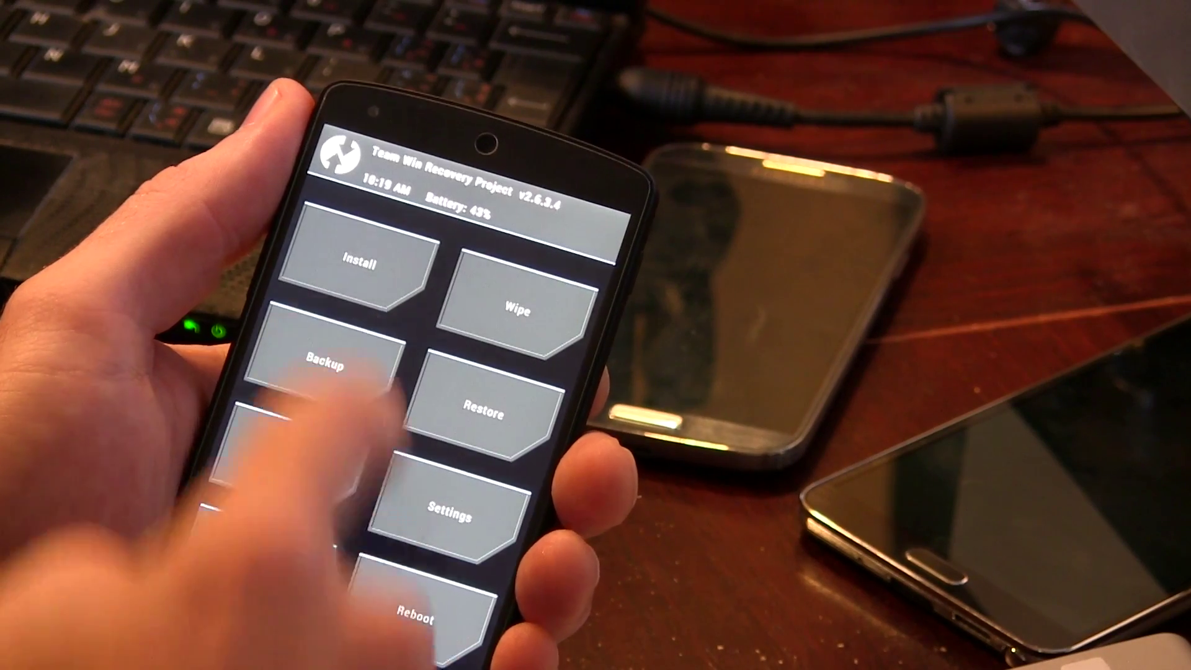
left_click(359, 263)
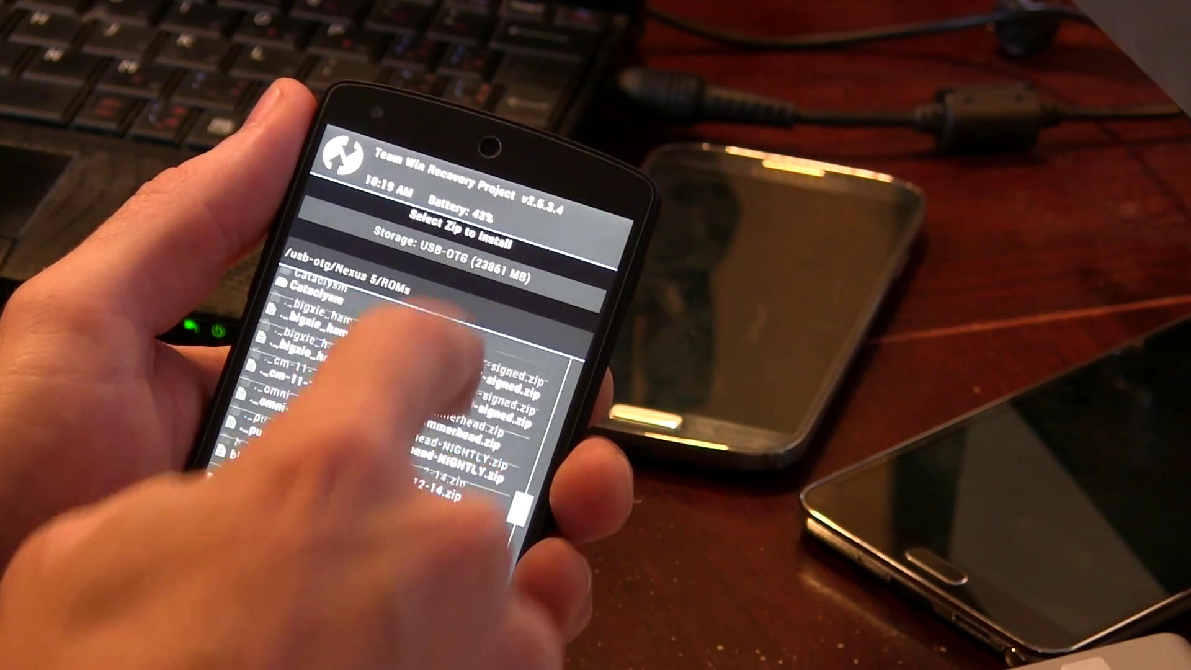